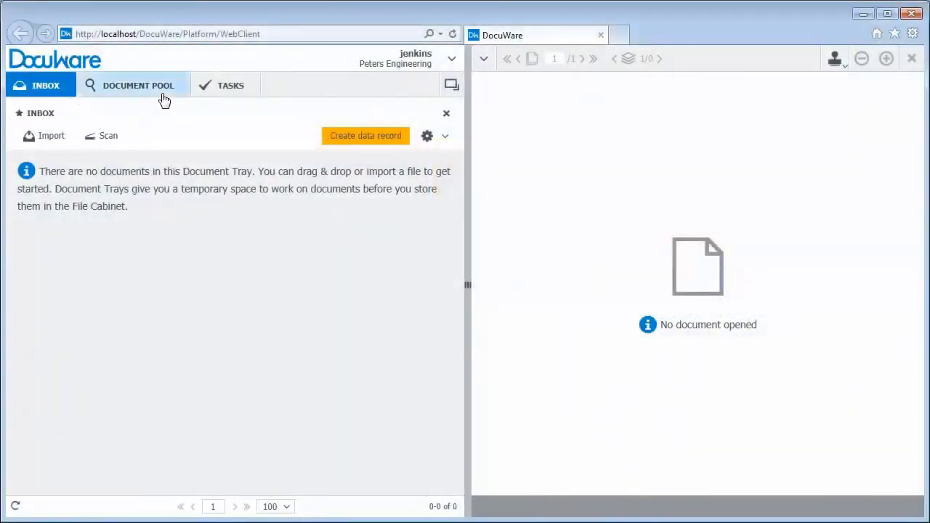
{"action": "mouse_move", "coordinate": [239, 100]}
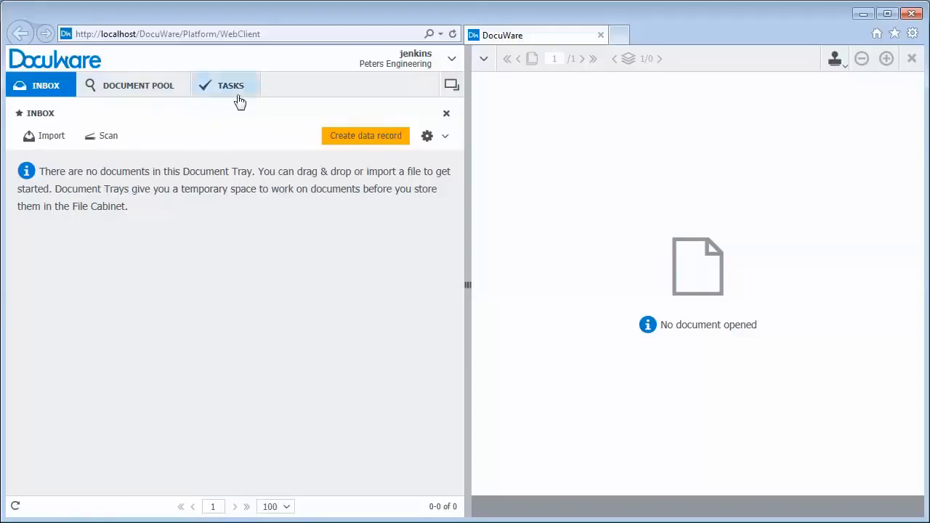
{"action": "mouse_move", "coordinate": [245, 115]}
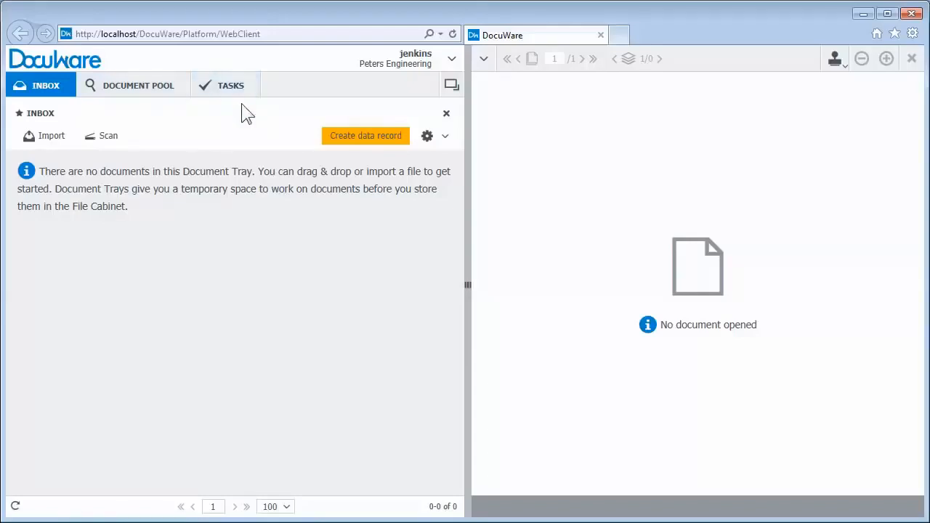
{"action": "mouse_move", "coordinate": [138, 163]}
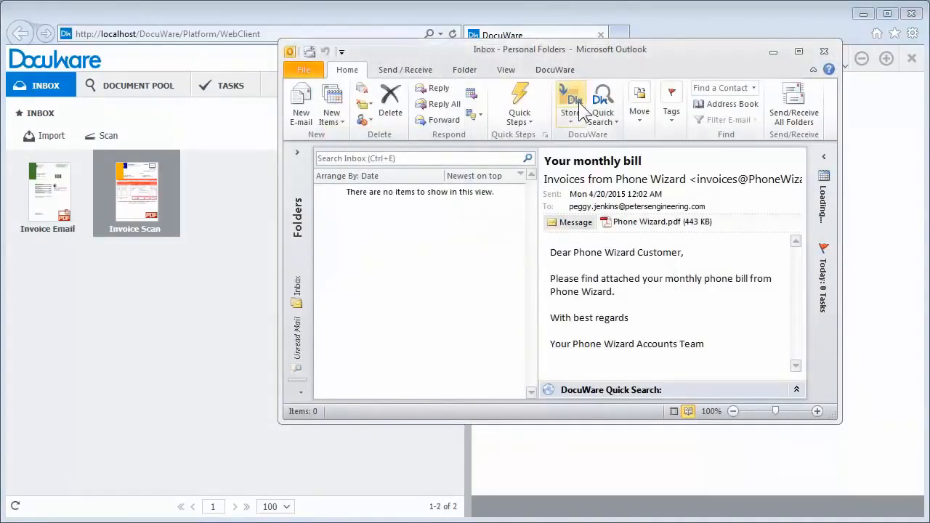
Return to the DocuWare web client, where Invoice Email and Invoice Scan sit in the inbox.
{"action": "left_click", "coordinate": [569, 102]}
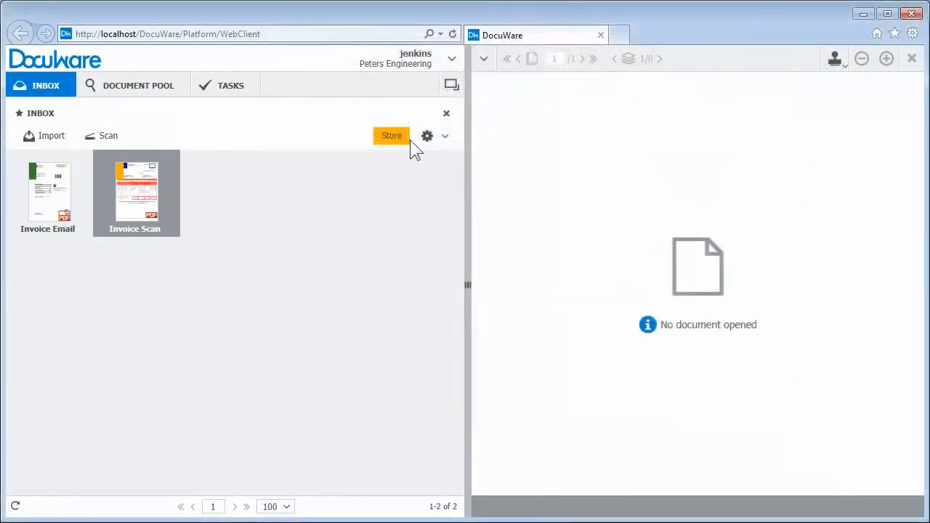
Index Invoice Scan with due date April 25, vendor S12311, G/L 60000, type Materials, and store it.
{"action": "double_click", "coordinate": [135, 193]}
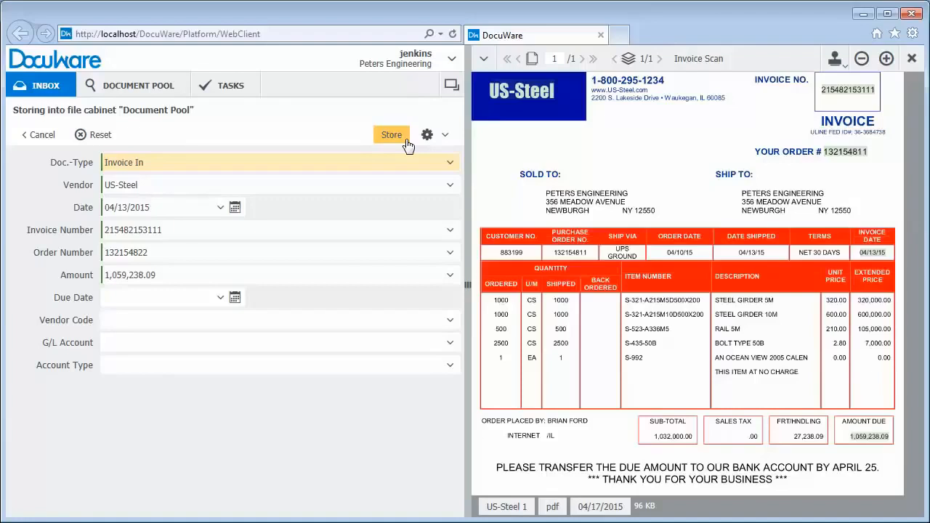
{"action": "left_click", "coordinate": [159, 297]}
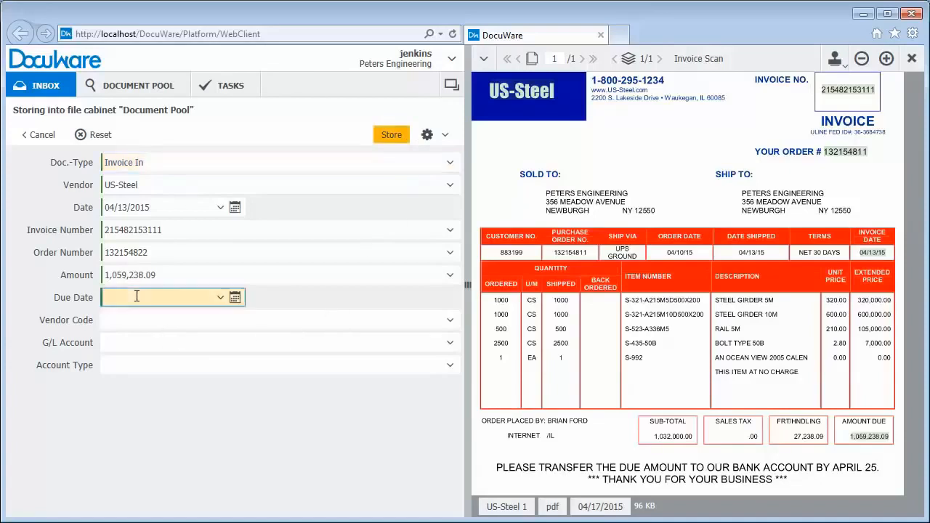
{"action": "mouse_move", "coordinate": [848, 417]}
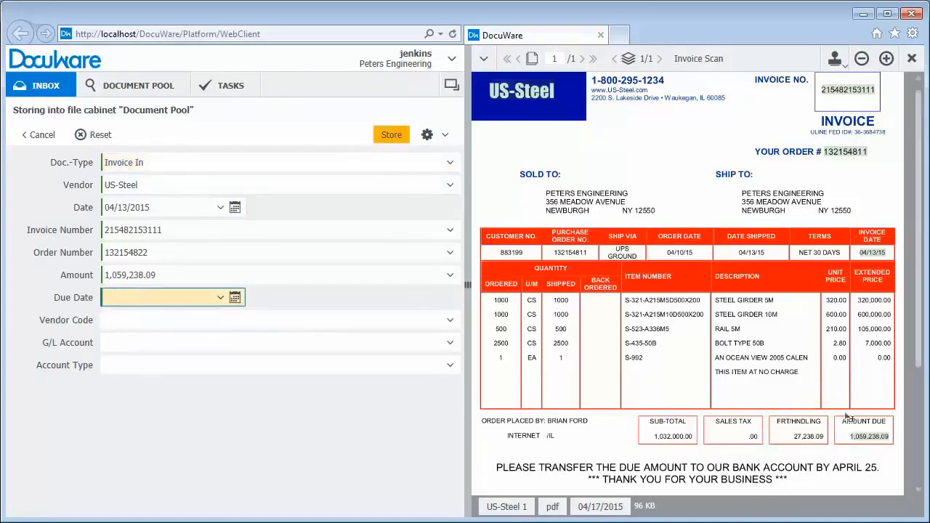
{"action": "left_click", "coordinate": [276, 320]}
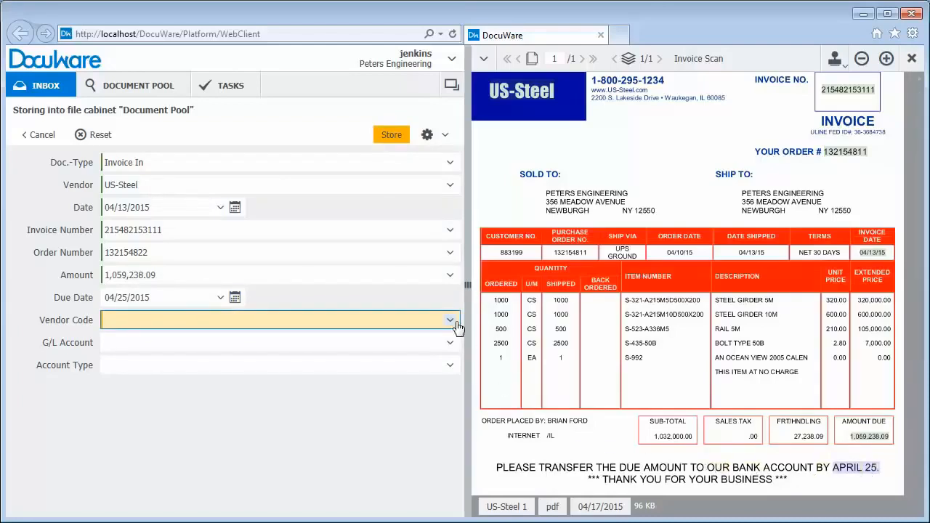
{"action": "left_click", "coordinate": [450, 319]}
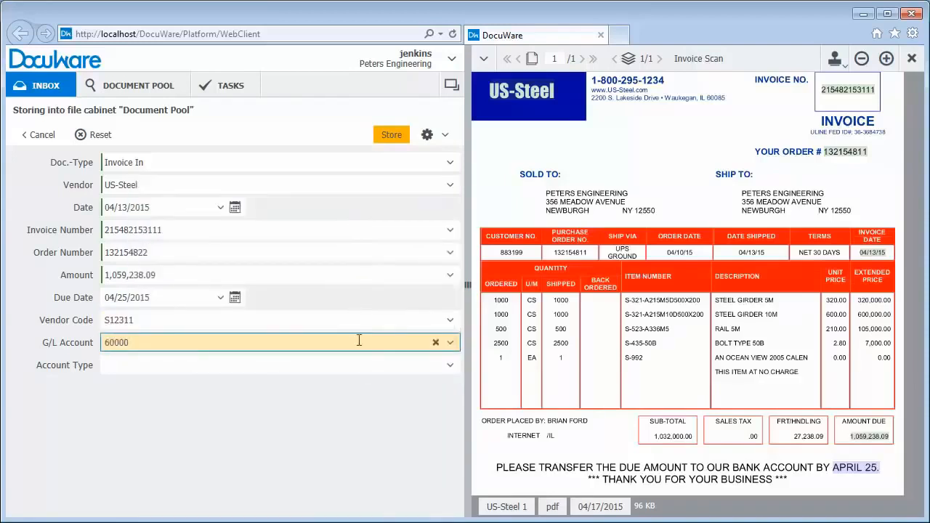
{"action": "left_click", "coordinate": [450, 364]}
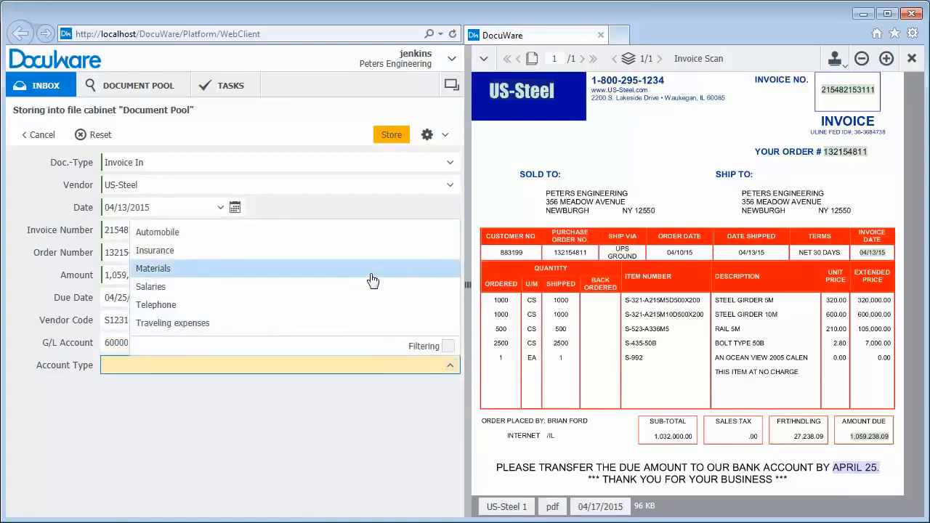
{"action": "left_click", "coordinate": [153, 268]}
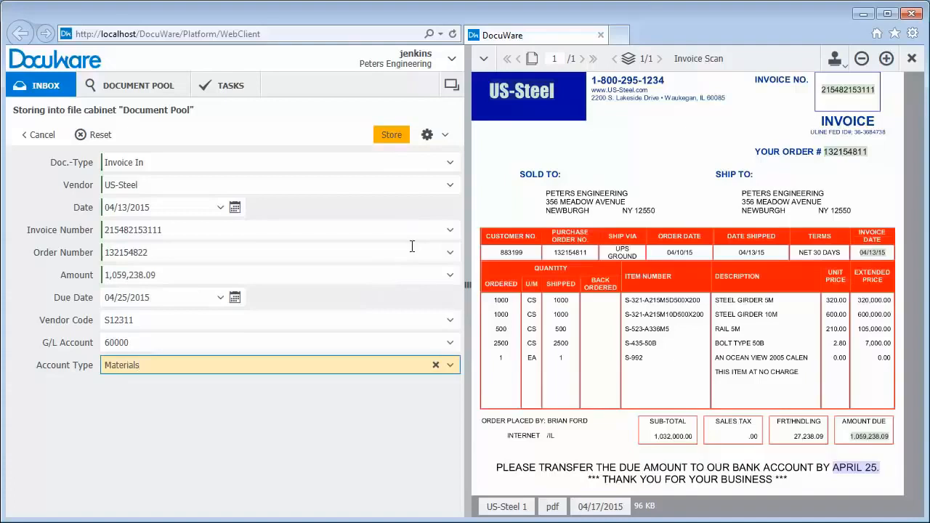
{"action": "left_click", "coordinate": [391, 134]}
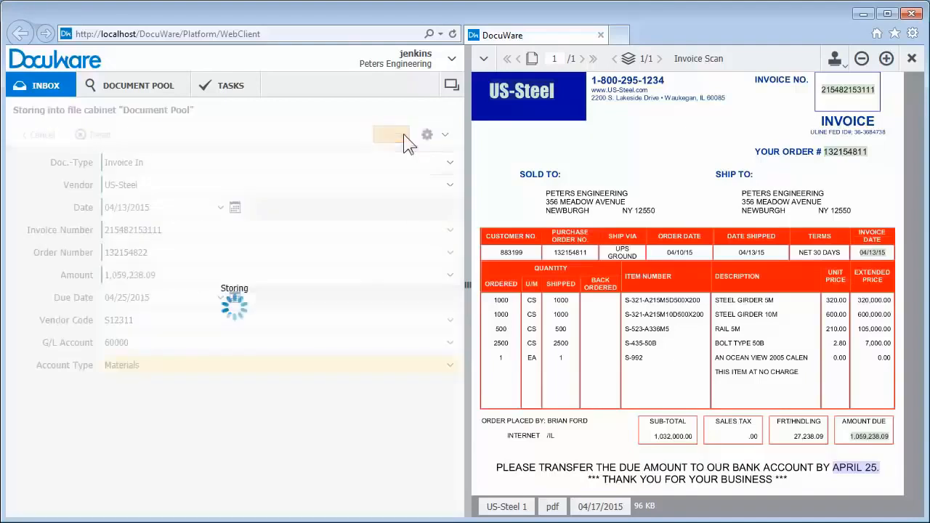
{"action": "left_click", "coordinate": [390, 135]}
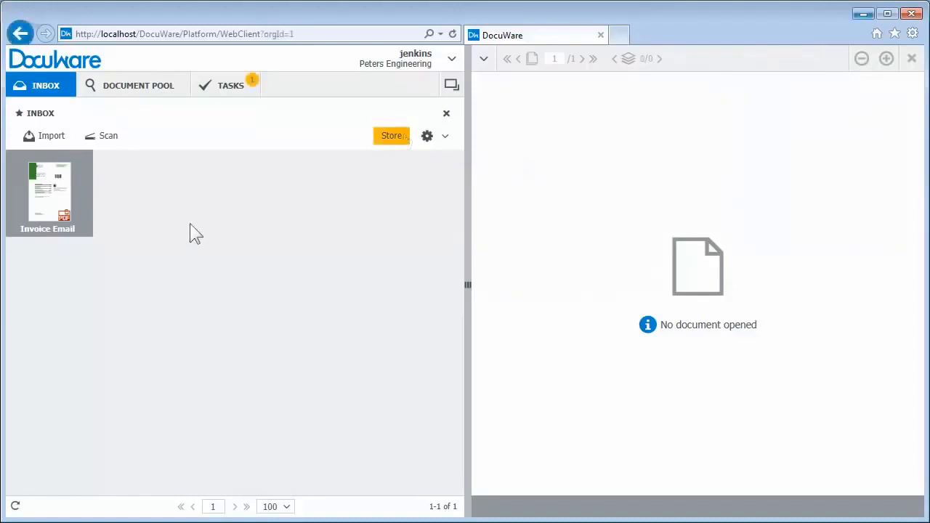
{"action": "mouse_move", "coordinate": [123, 163]}
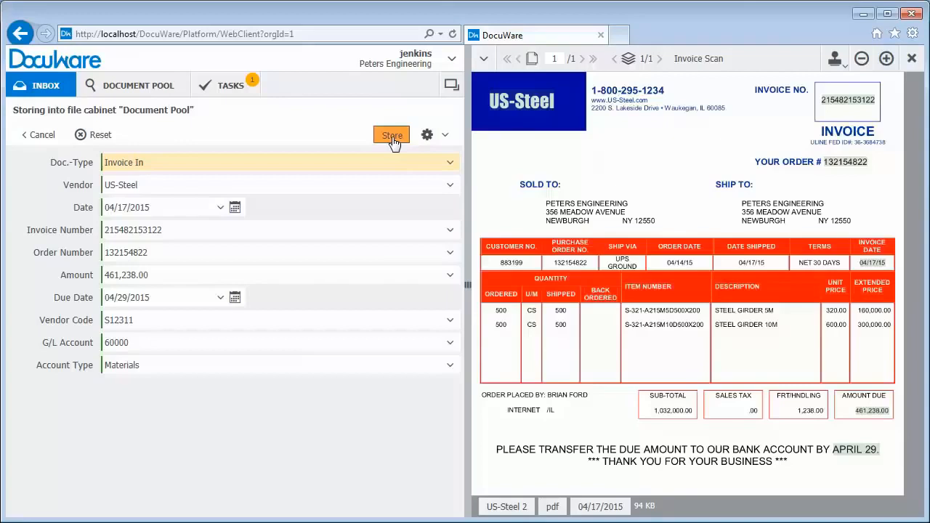
Store the 461,238.00 invoice due 04/29/2015 with vendor S12311, G/L 60000, Materials.
{"action": "left_click", "coordinate": [391, 135]}
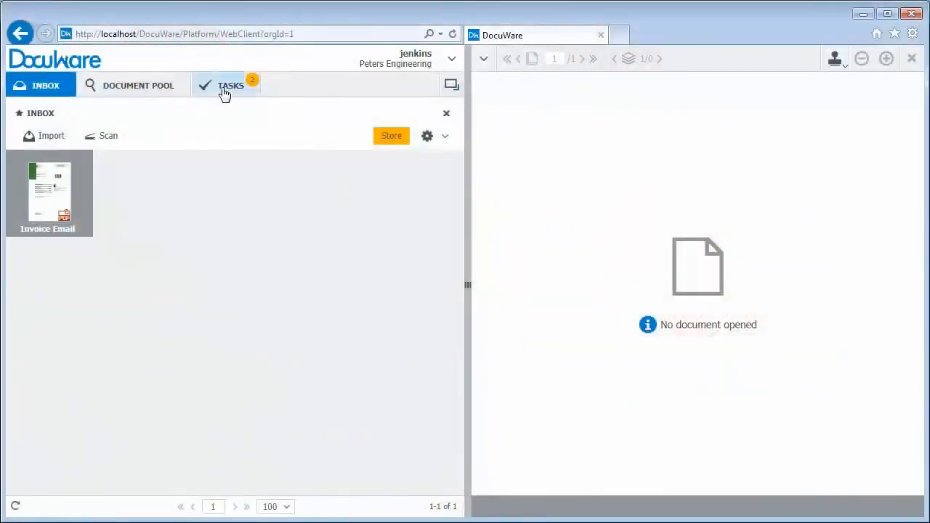
Confirm cost centers 21000 and 31000 for the 1,059,238.09 invoice, and 21000 for the 461,238.00 one.
{"action": "left_click", "coordinate": [231, 85]}
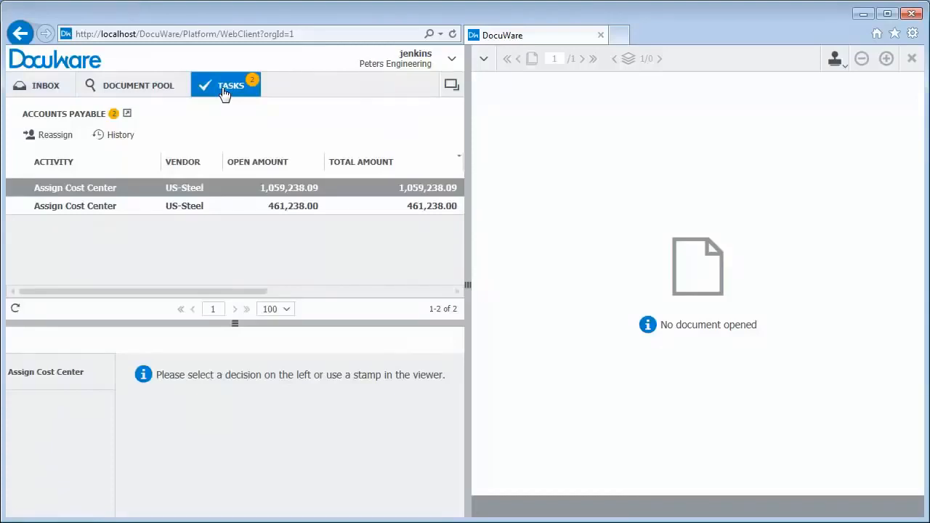
{"action": "mouse_move", "coordinate": [94, 196]}
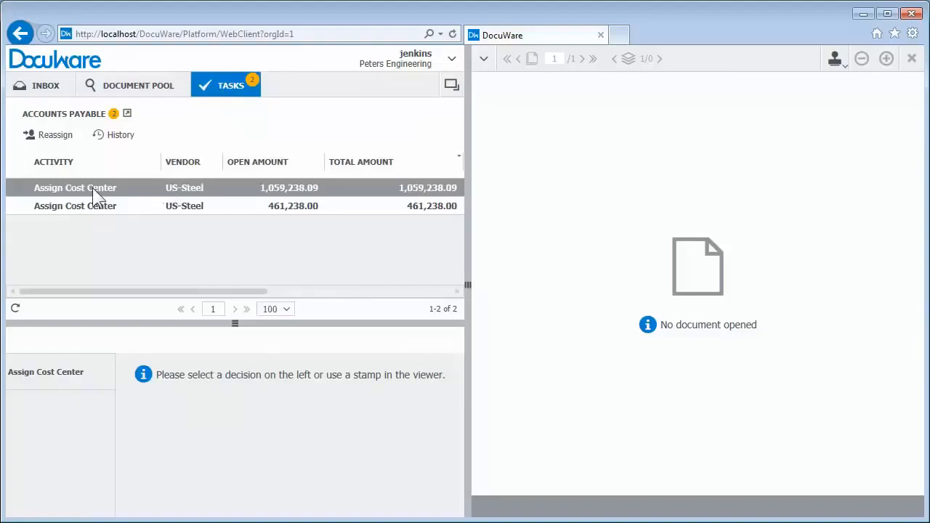
{"action": "left_click", "coordinate": [75, 188]}
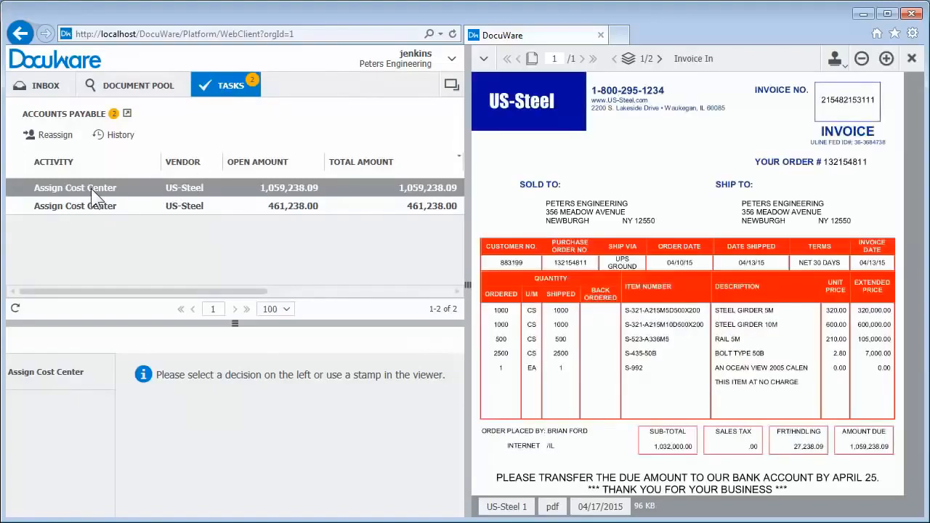
{"action": "left_click", "coordinate": [75, 187]}
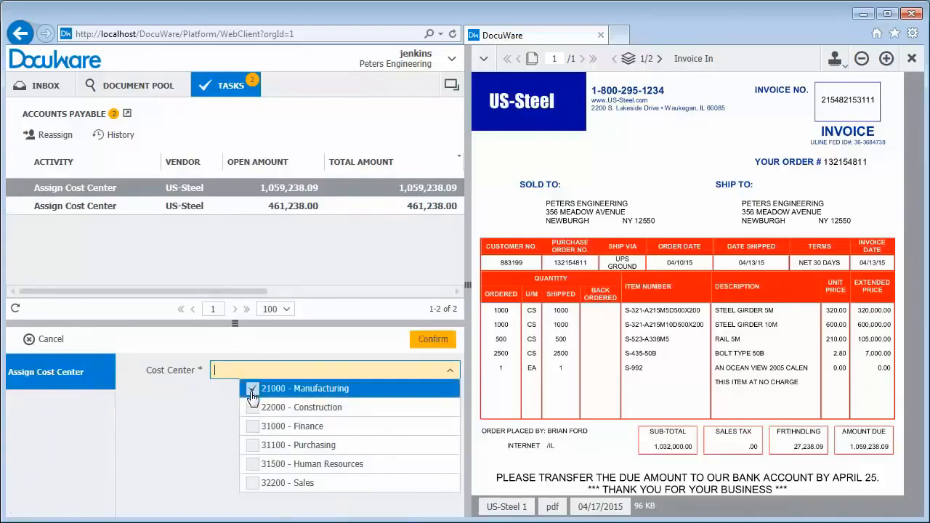
{"action": "left_click", "coordinate": [252, 426]}
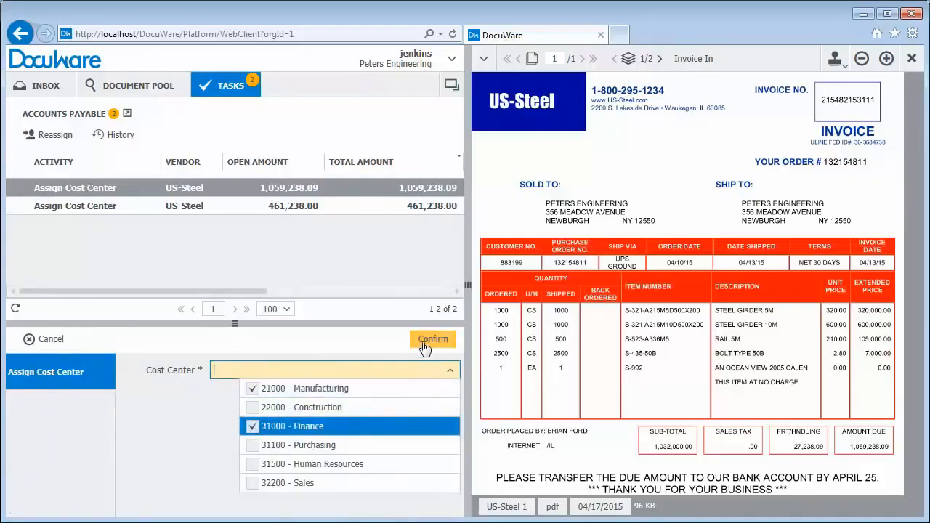
{"action": "left_click", "coordinate": [432, 339]}
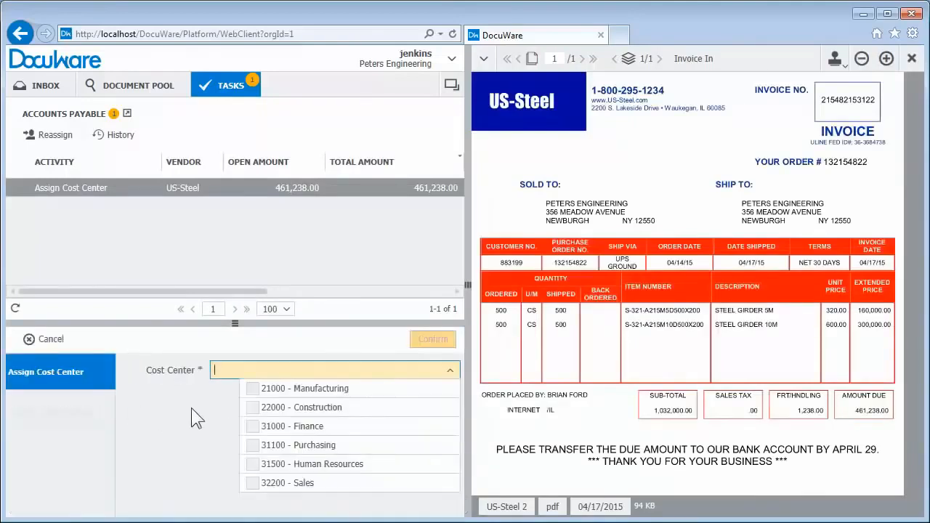
{"action": "left_click", "coordinate": [304, 388]}
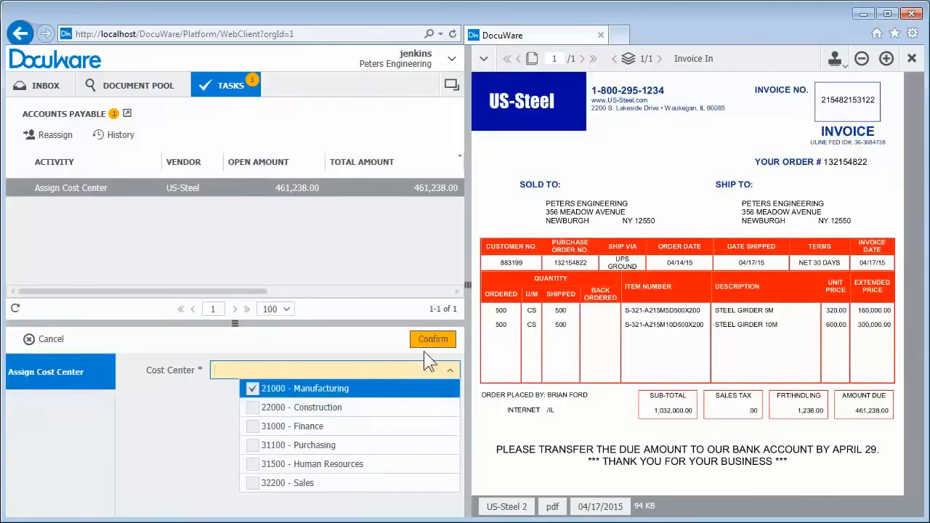
{"action": "left_click", "coordinate": [432, 340]}
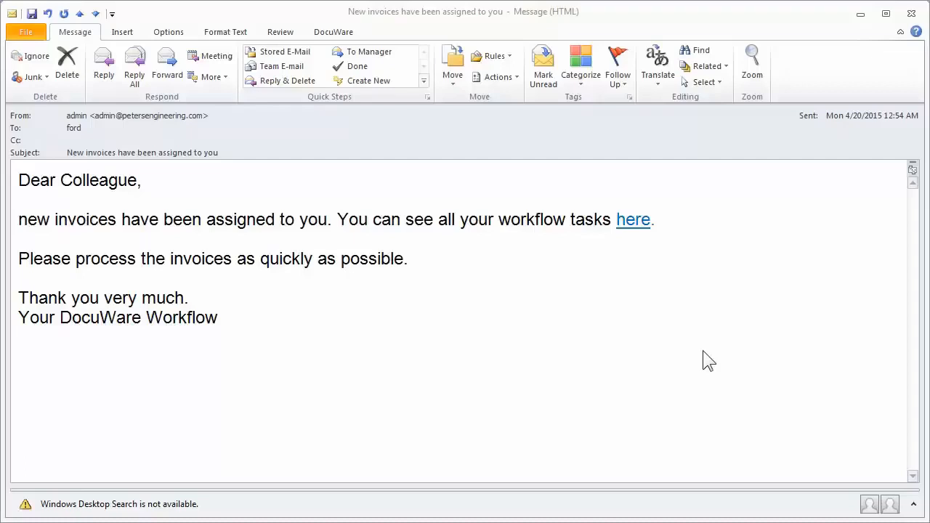
{"action": "mouse_move", "coordinate": [634, 222]}
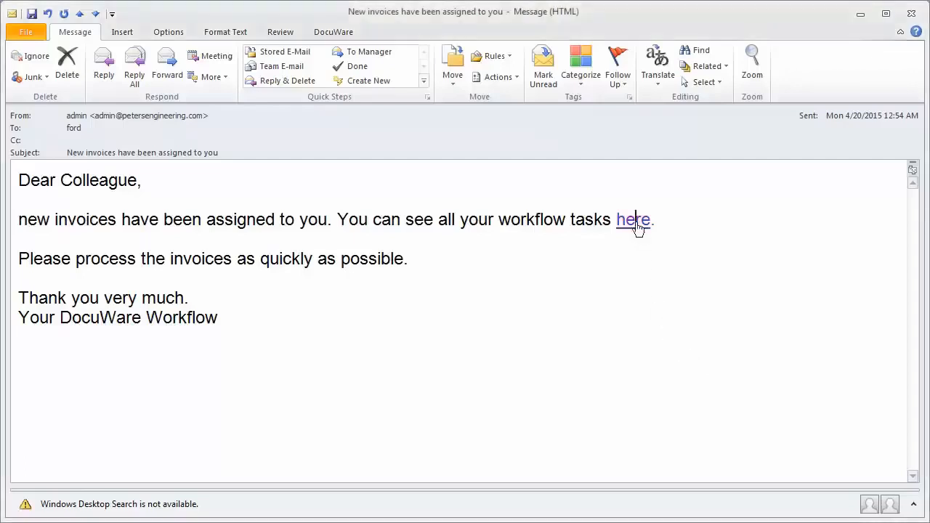
Follow the 'here' link in the Outlook assignment email to the DocuWare workflow tasks.
{"action": "left_click", "coordinate": [633, 219]}
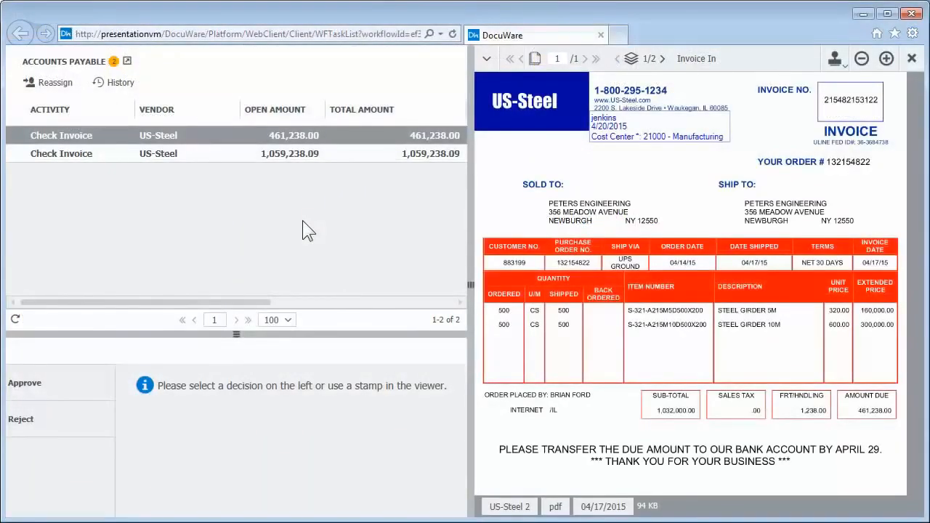
{"action": "mouse_move", "coordinate": [230, 223]}
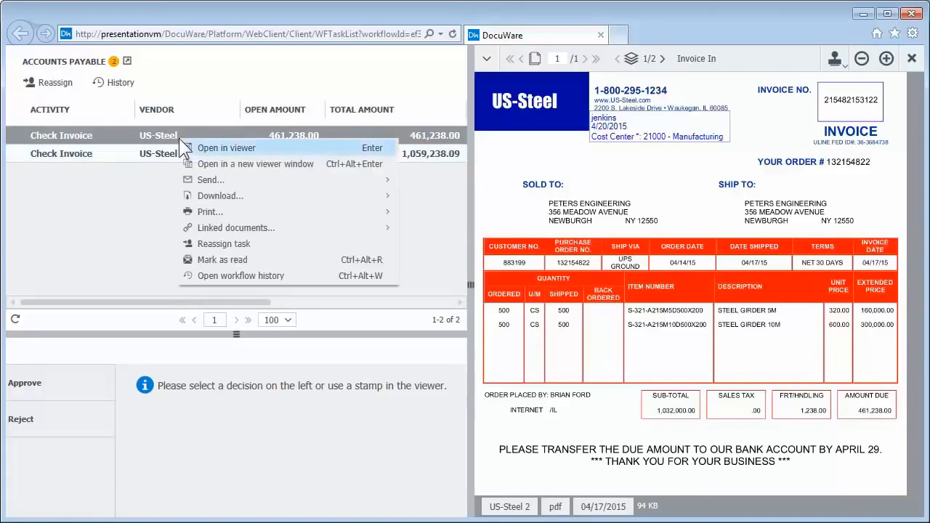
{"action": "mouse_move", "coordinate": [235, 228]}
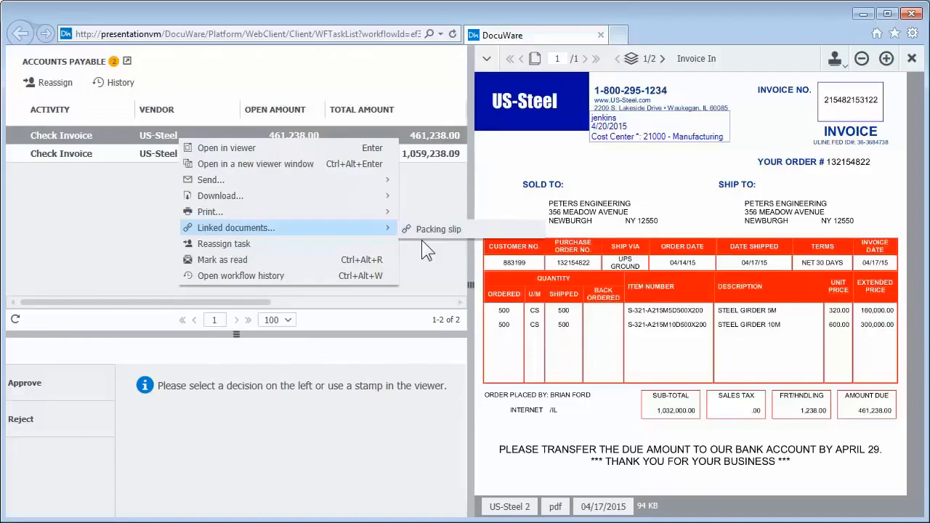
Review the linked packing slip, then approve the 461,238.00 invoice's Check Invoice task.
{"action": "left_click", "coordinate": [436, 229]}
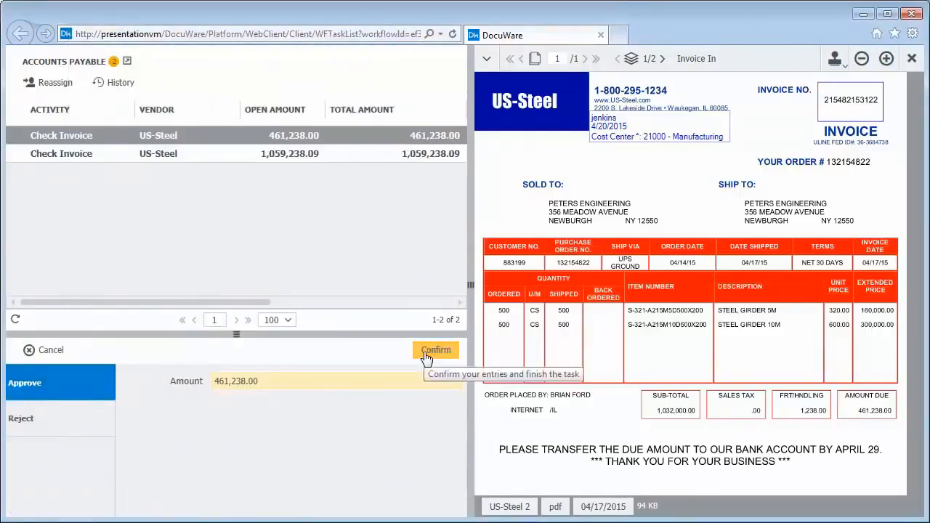
{"action": "left_click", "coordinate": [435, 350]}
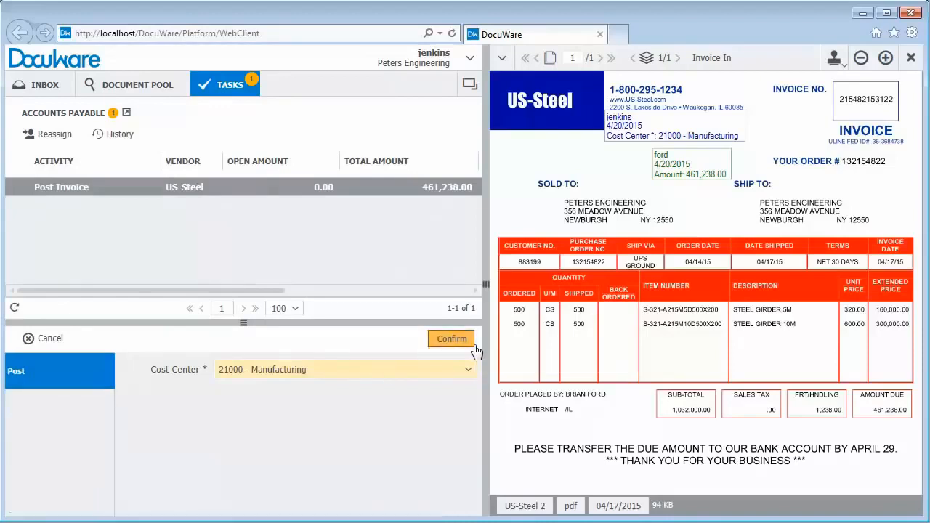
Confirm the Post Invoice task, keeping cost center 21000 - Manufacturing for the 461,238.00 invoice.
{"action": "left_click", "coordinate": [451, 339]}
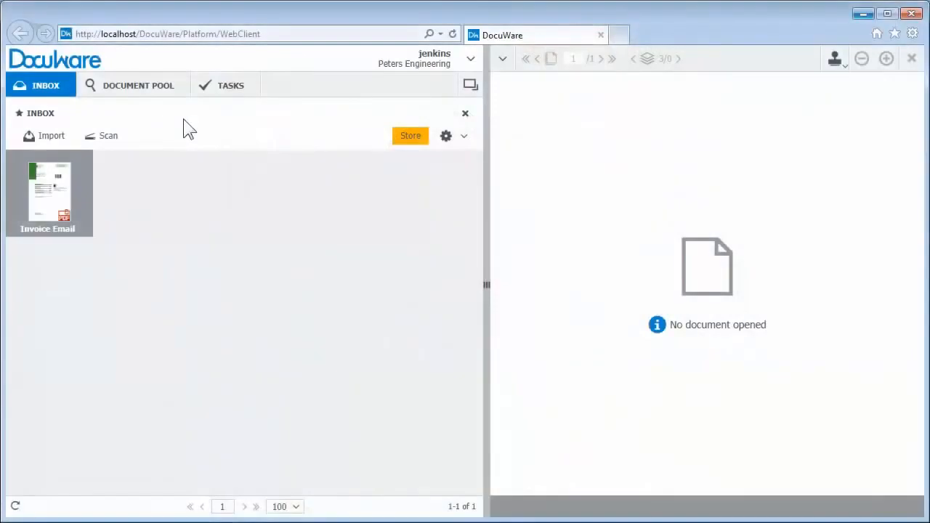
Search Document Pool for vendor 'US-Steel' and open the 04/13/2015 invoice among 12 results.
{"action": "left_click", "coordinate": [138, 85]}
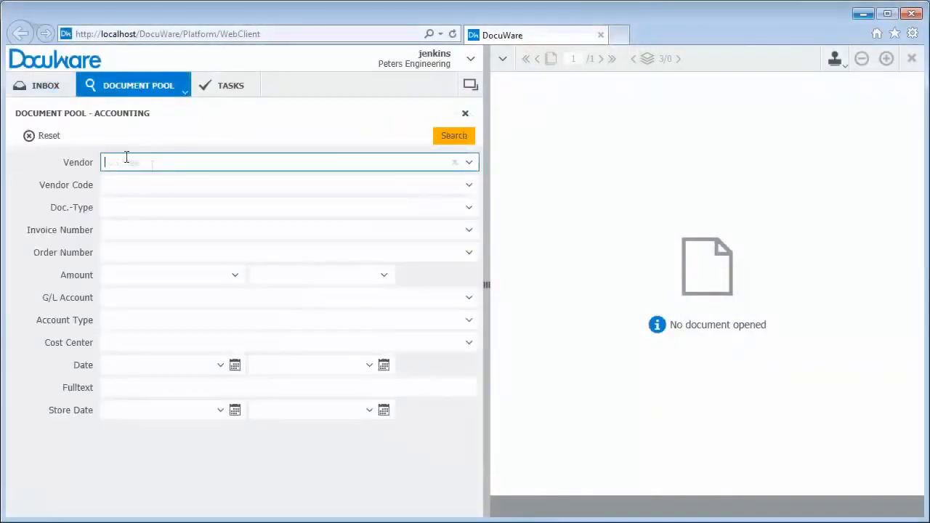
{"action": "type", "text": "\"US-Steel\""}
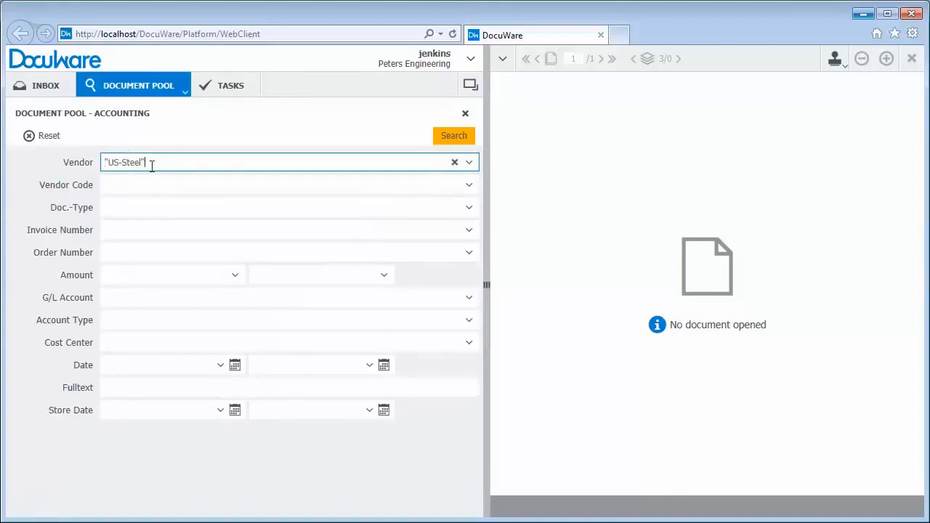
{"action": "left_click", "coordinate": [454, 135]}
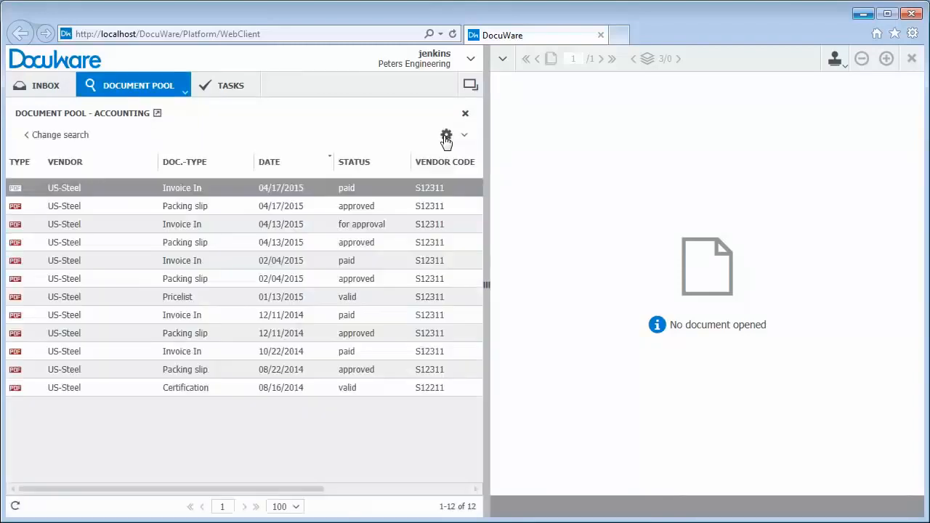
{"action": "mouse_move", "coordinate": [445, 135]}
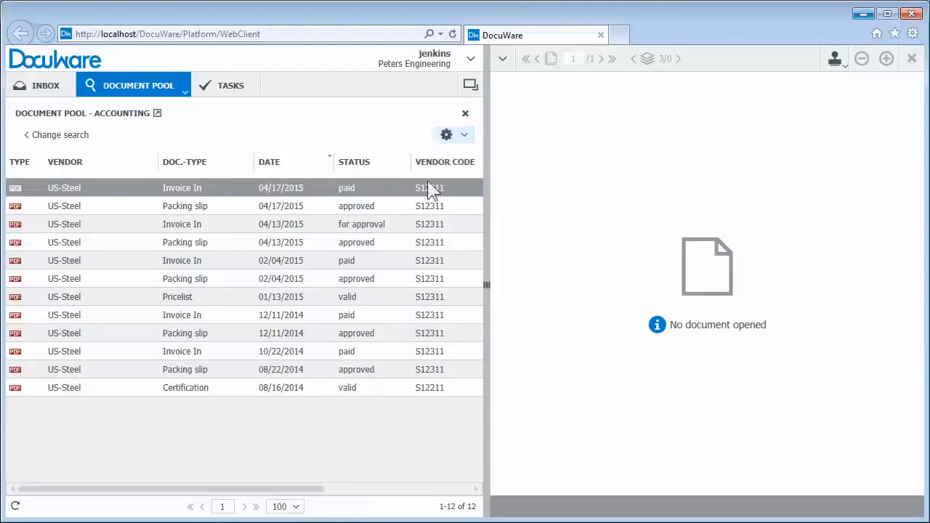
{"action": "left_click", "coordinate": [181, 224]}
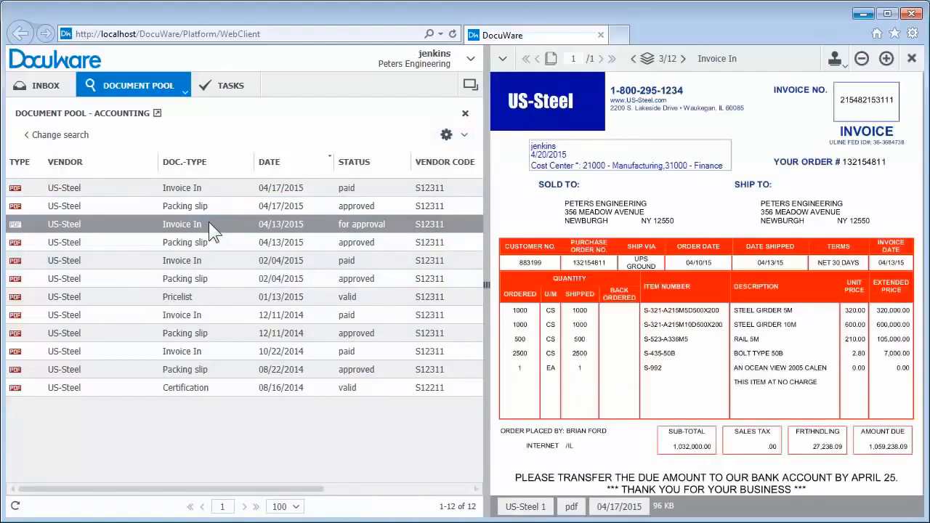